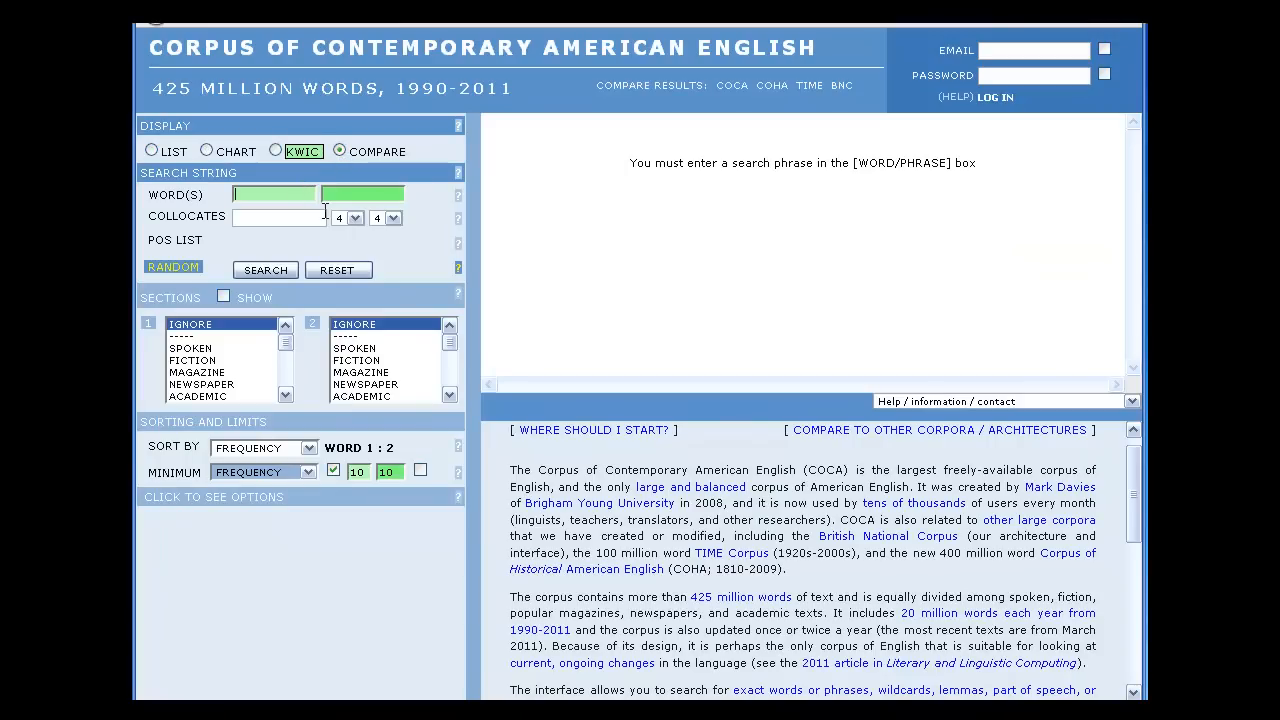
Enter 'small' as the first compare word and '*' as the collocate wildcard.
text(small)
click(362, 194)
text(little)
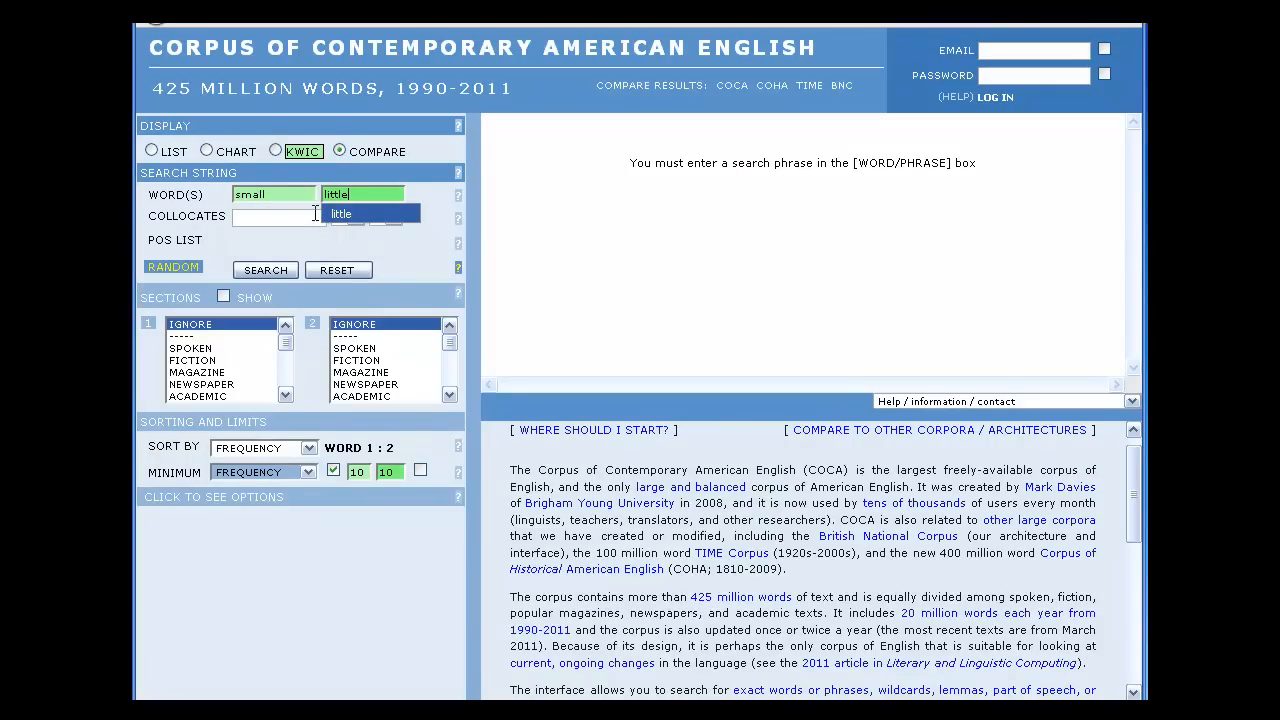
text(*)
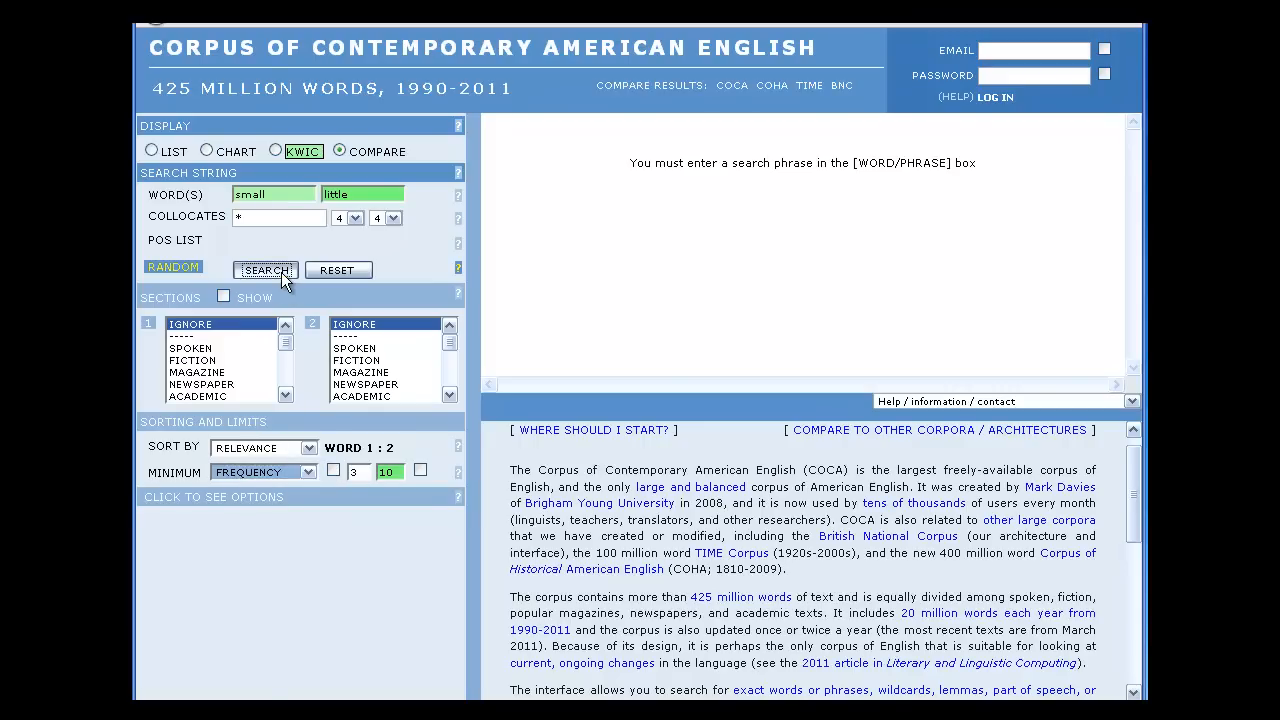
Run the small-versus-little comparison and scroll through the ranked collocate lists.
click(264, 270)
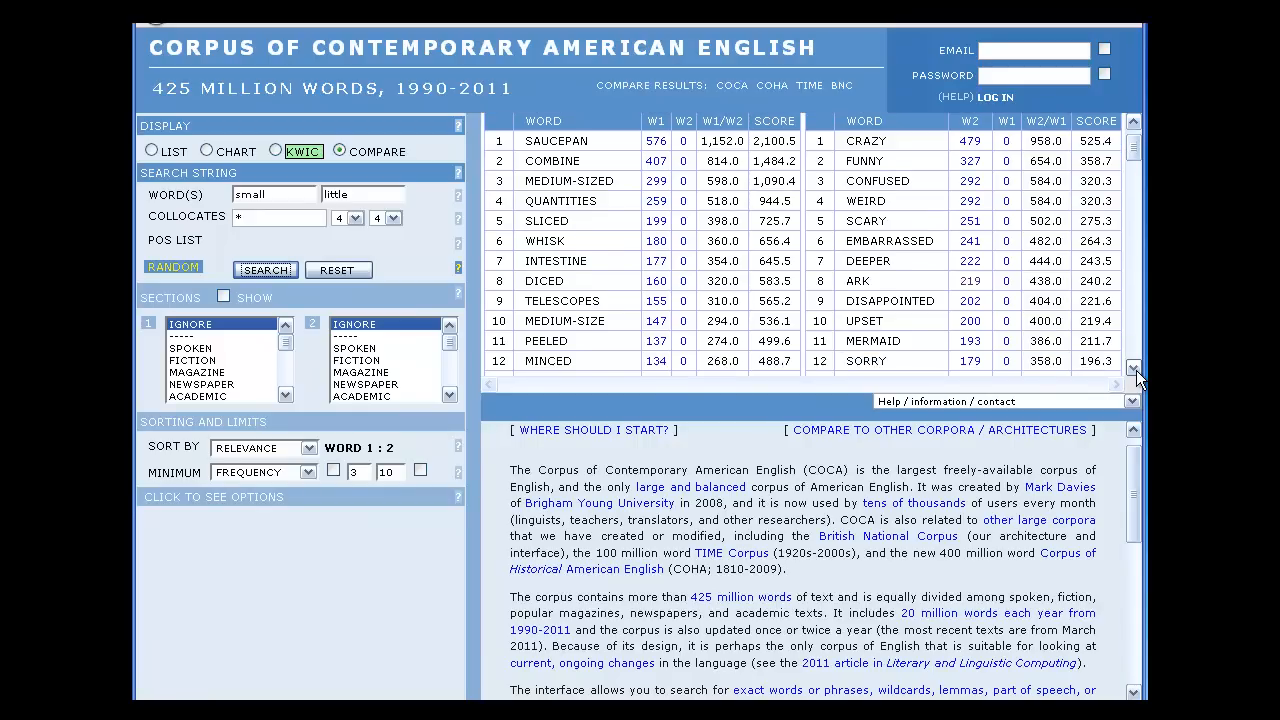
scroll(down, 3)
text([)
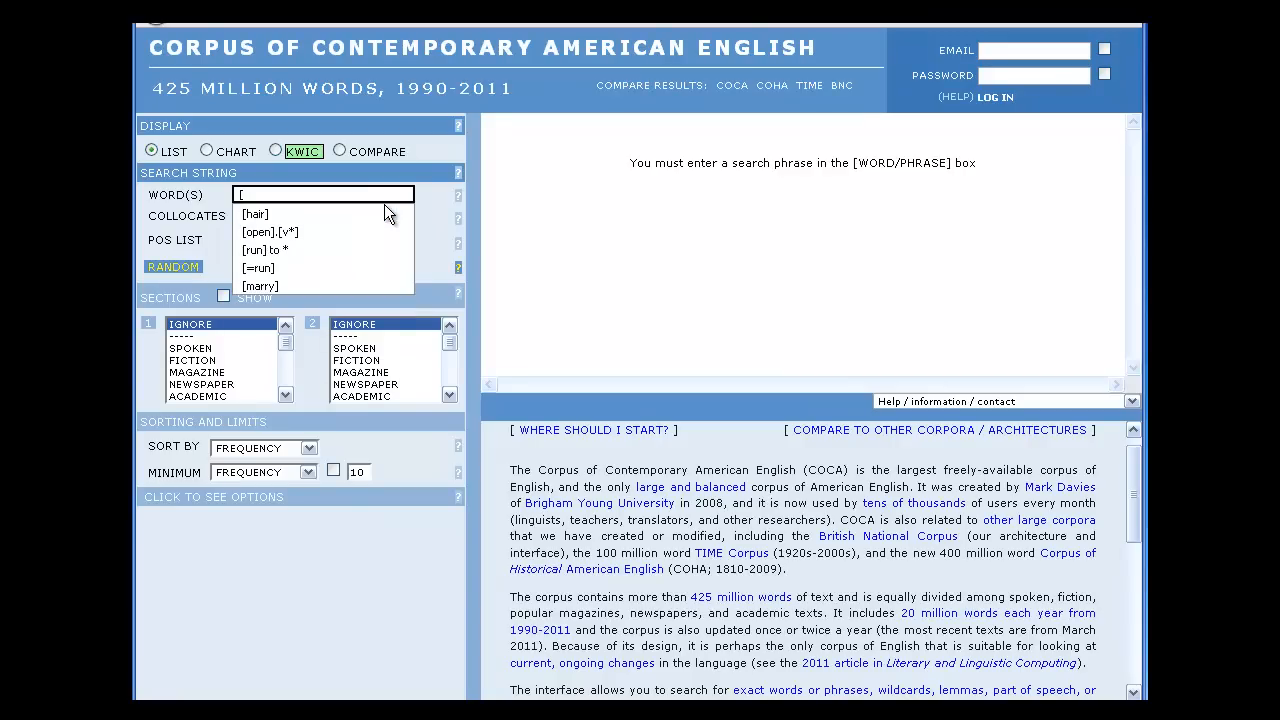
Run a list search for [=run] from history, sorted alphabetically, showing synonym frequencies.
click(258, 268)
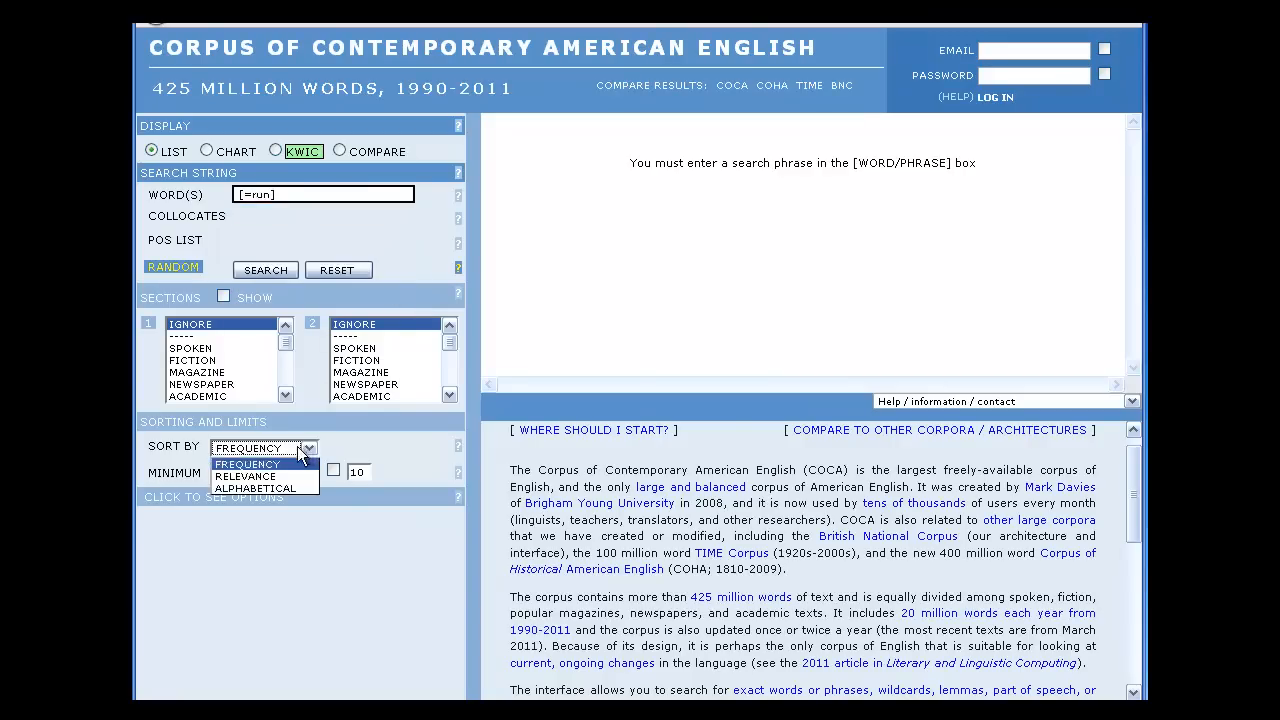
click(256, 486)
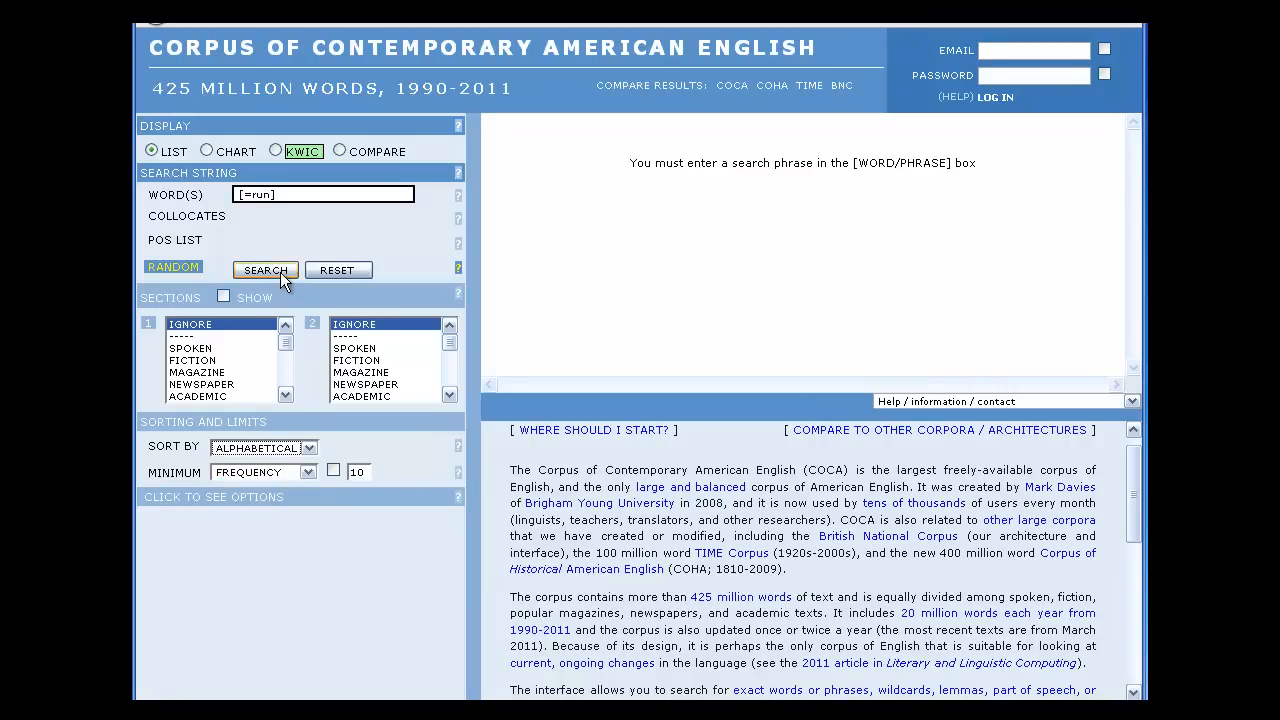
click(264, 270)
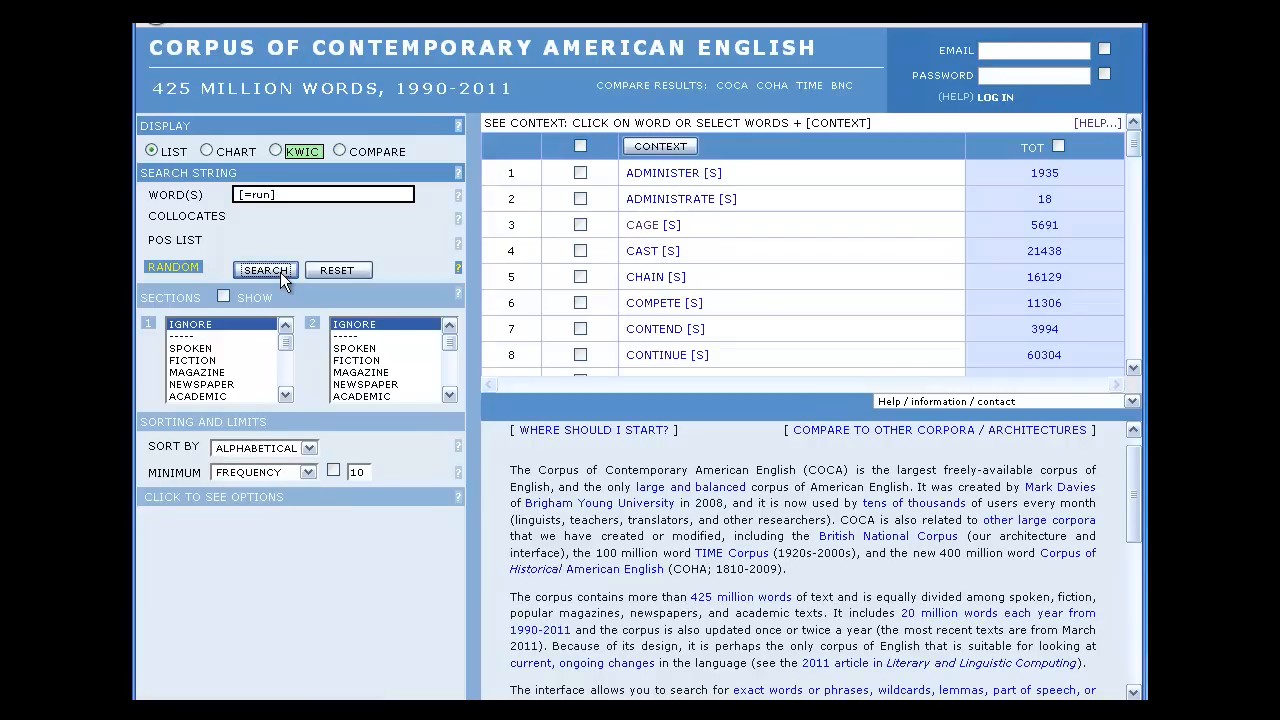